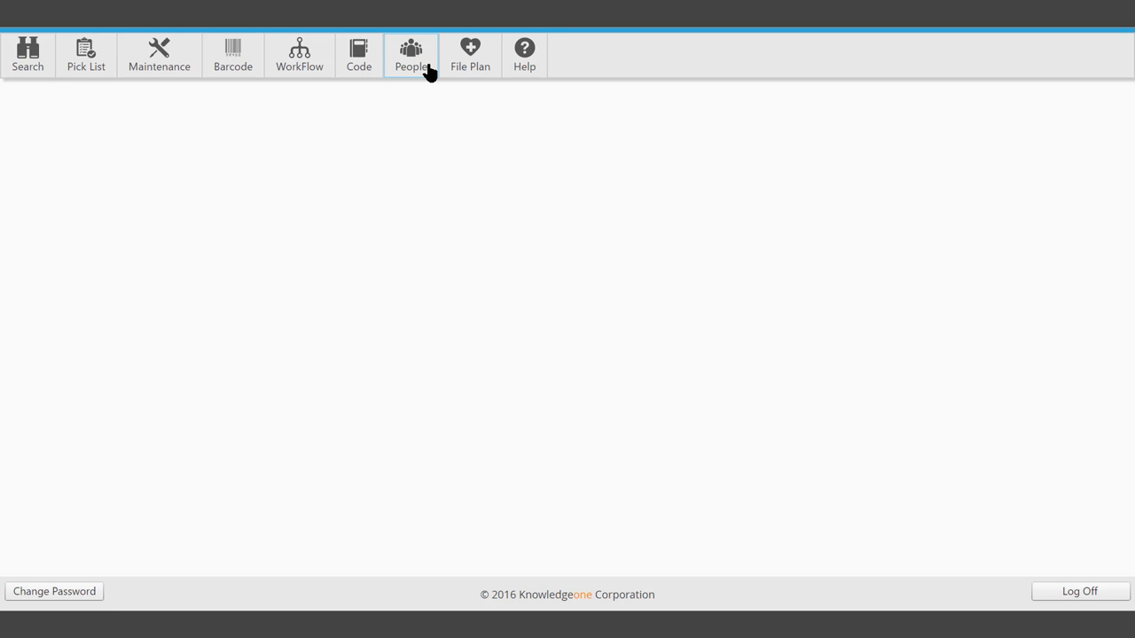
Open the People list from the main toolbar.
left_click(411, 55)
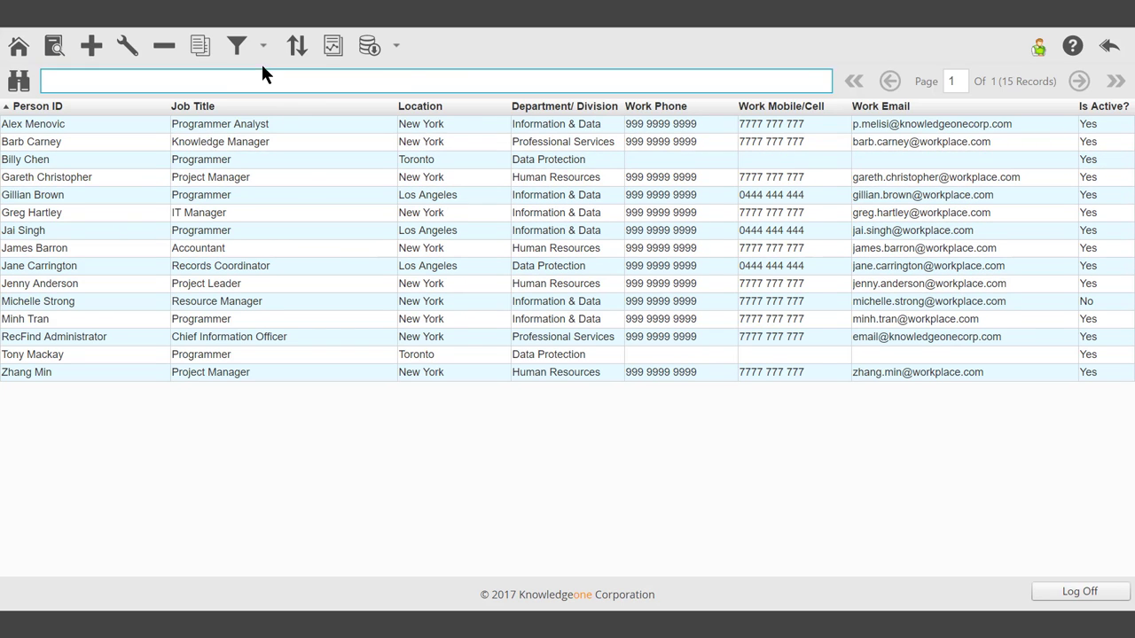
Sort people by Location, show only the marked records, then restore all 15.
left_click(236, 46)
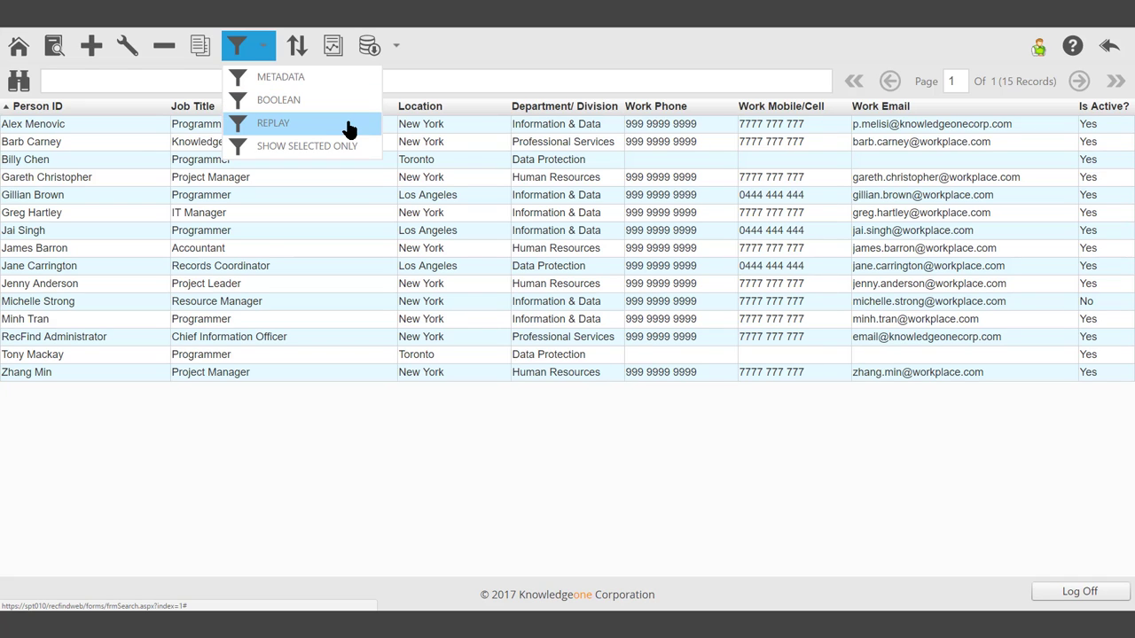
mouse_move(307, 145)
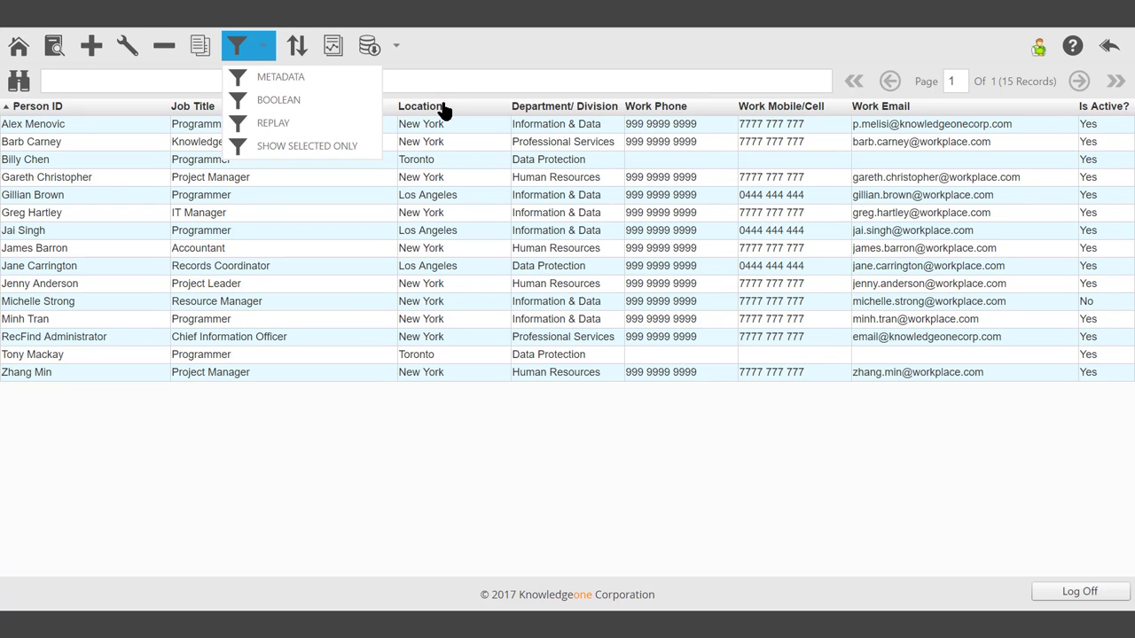
left_click(431, 105)
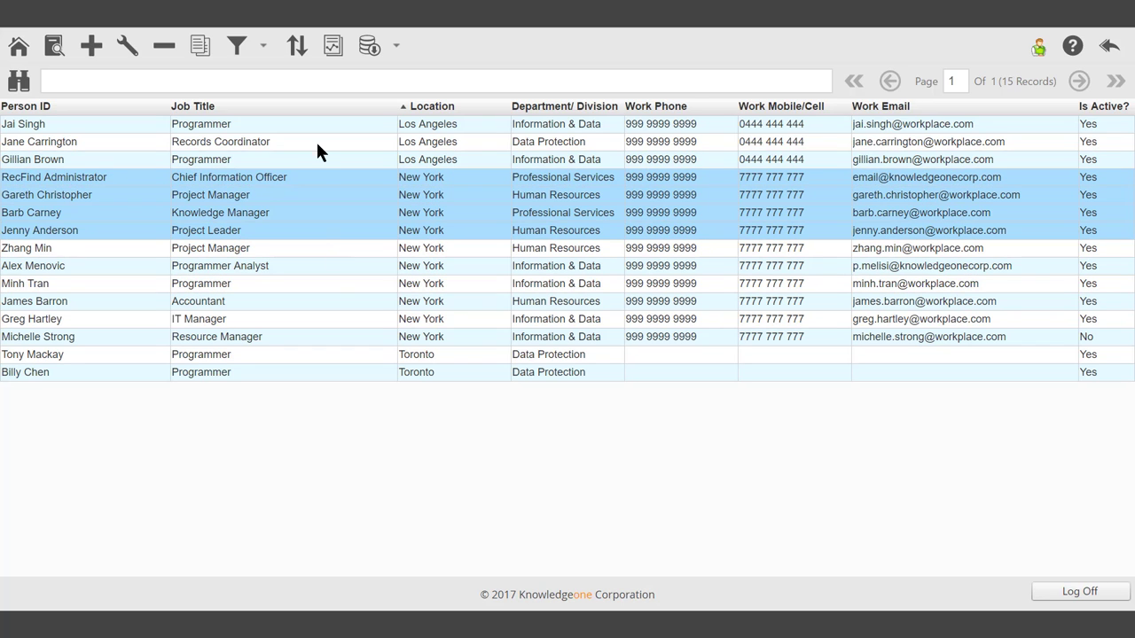
left_click(236, 45)
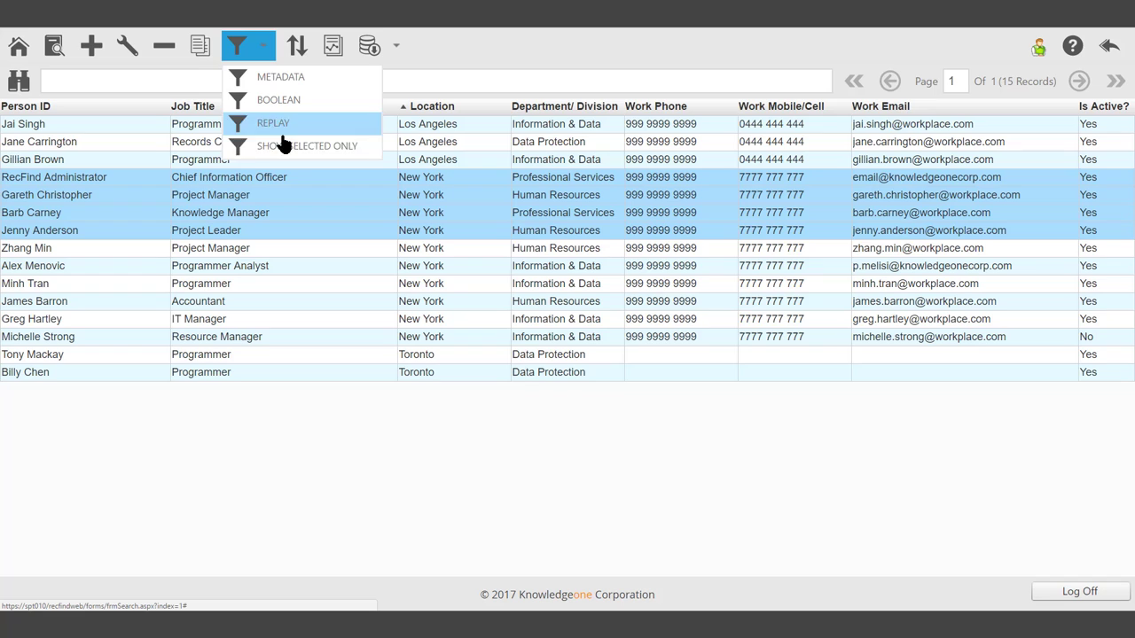
left_click(315, 145)
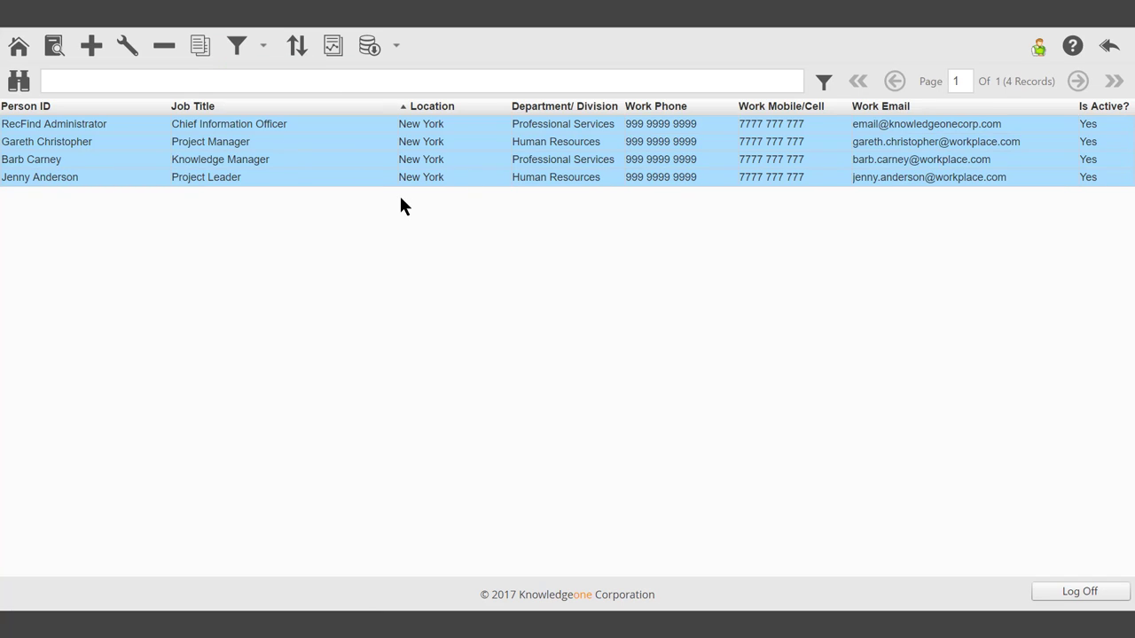
mouse_move(434, 183)
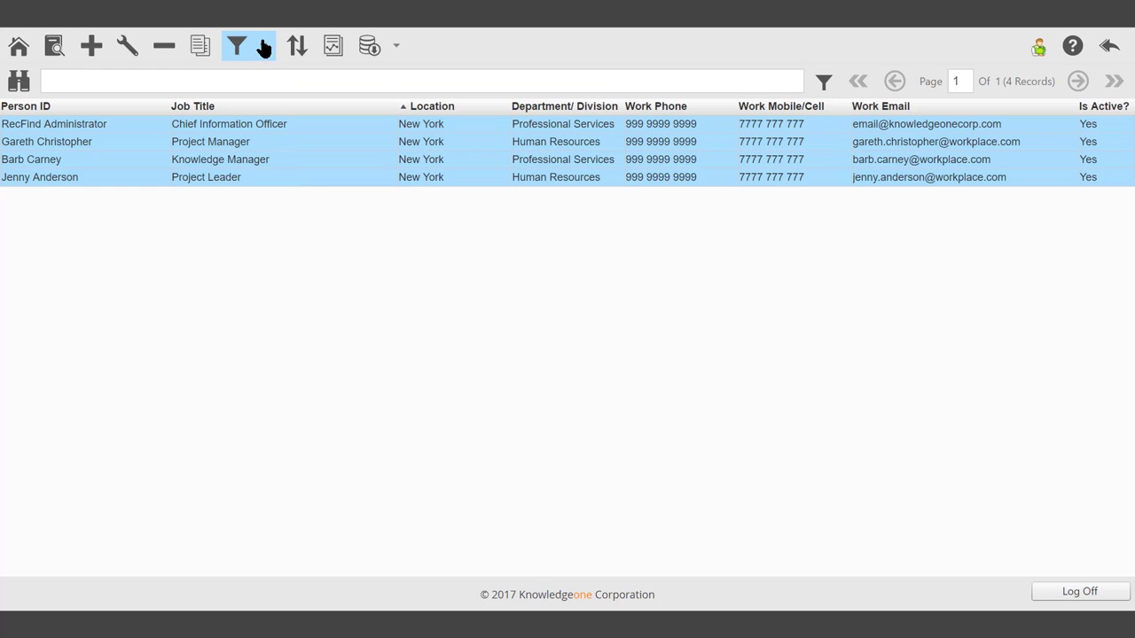
left_click(262, 45)
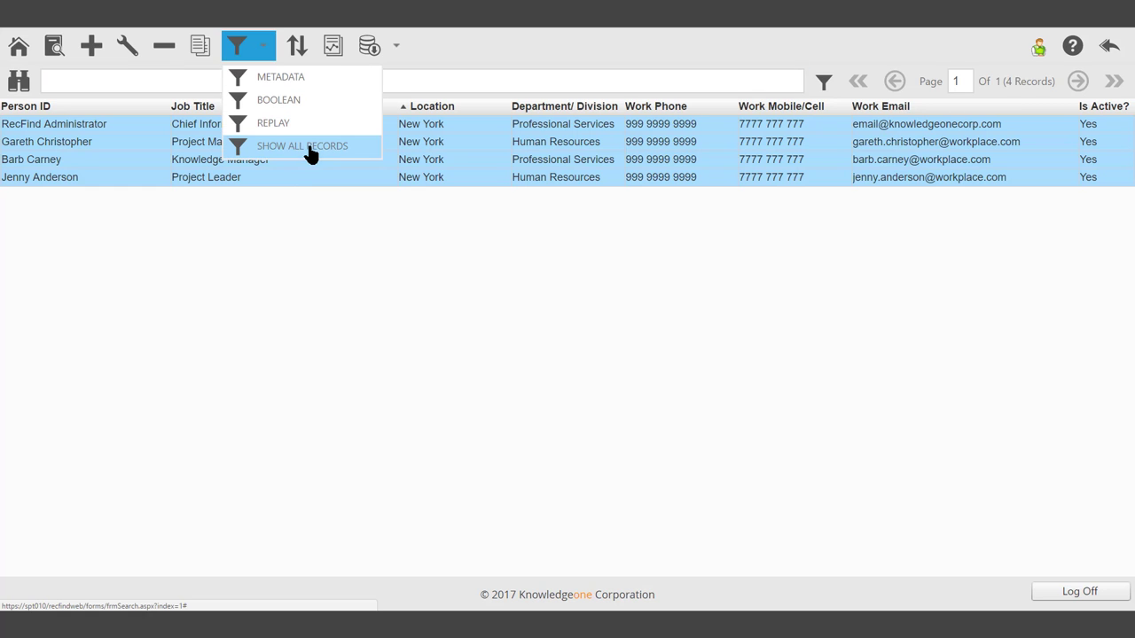
left_click(302, 145)
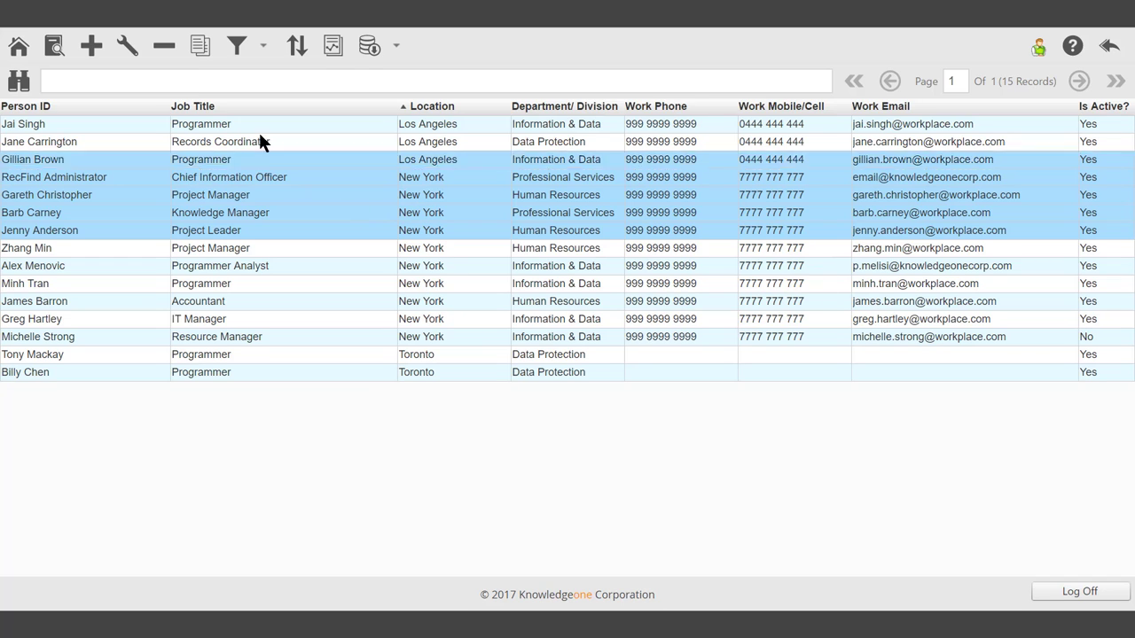
left_click(236, 45)
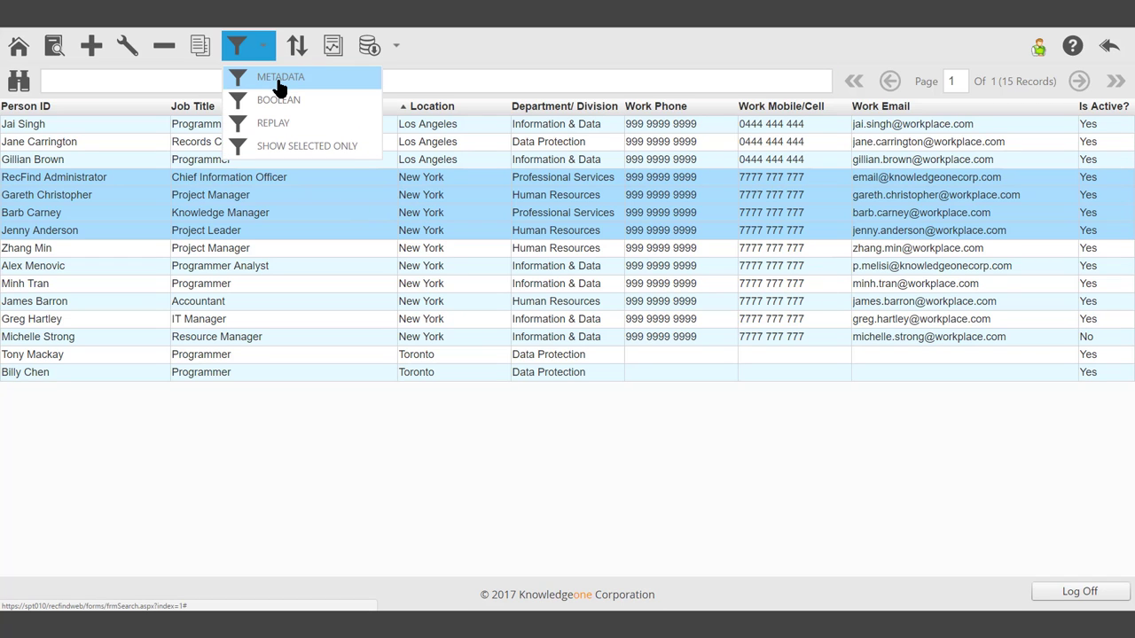
Start a metadata search with Job Title criterion set to Programmer.
left_click(280, 77)
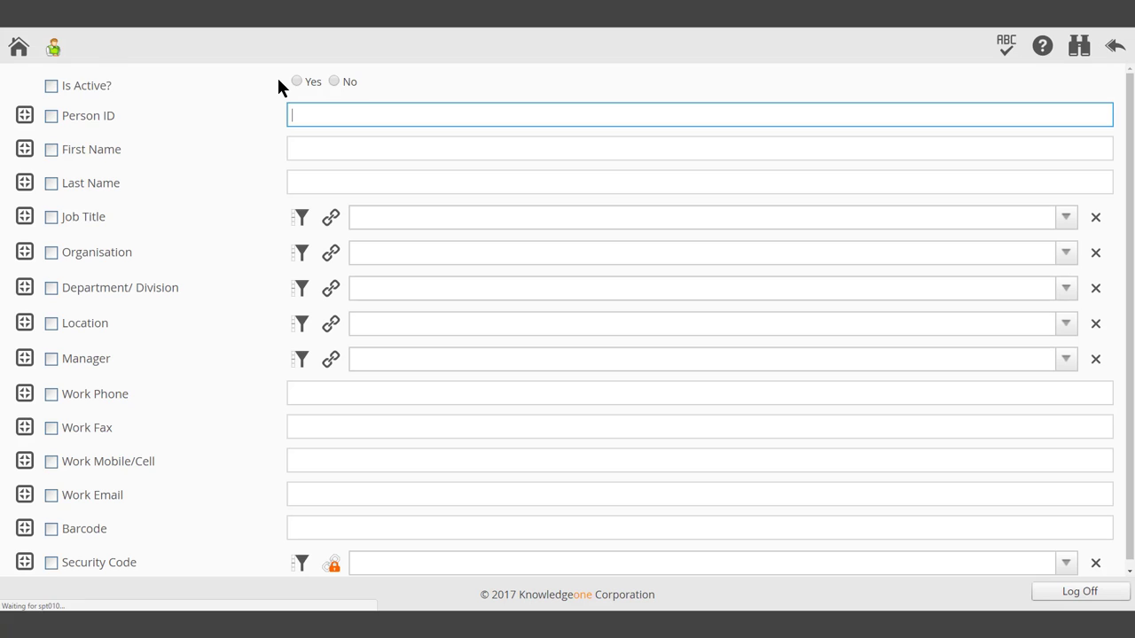
mouse_move(222, 112)
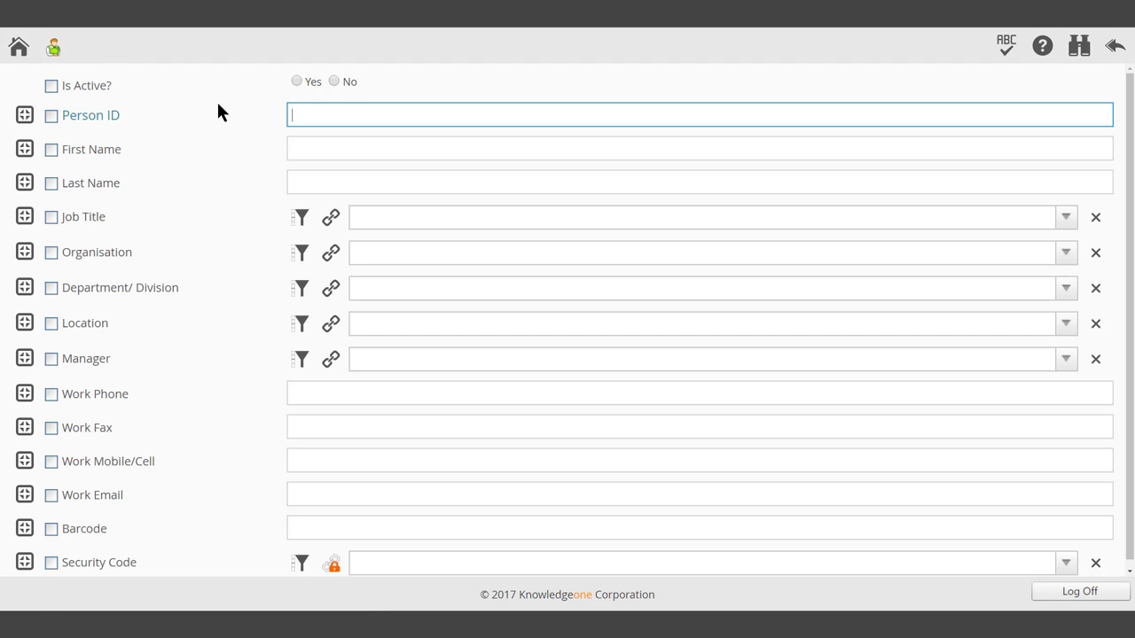
mouse_move(213, 127)
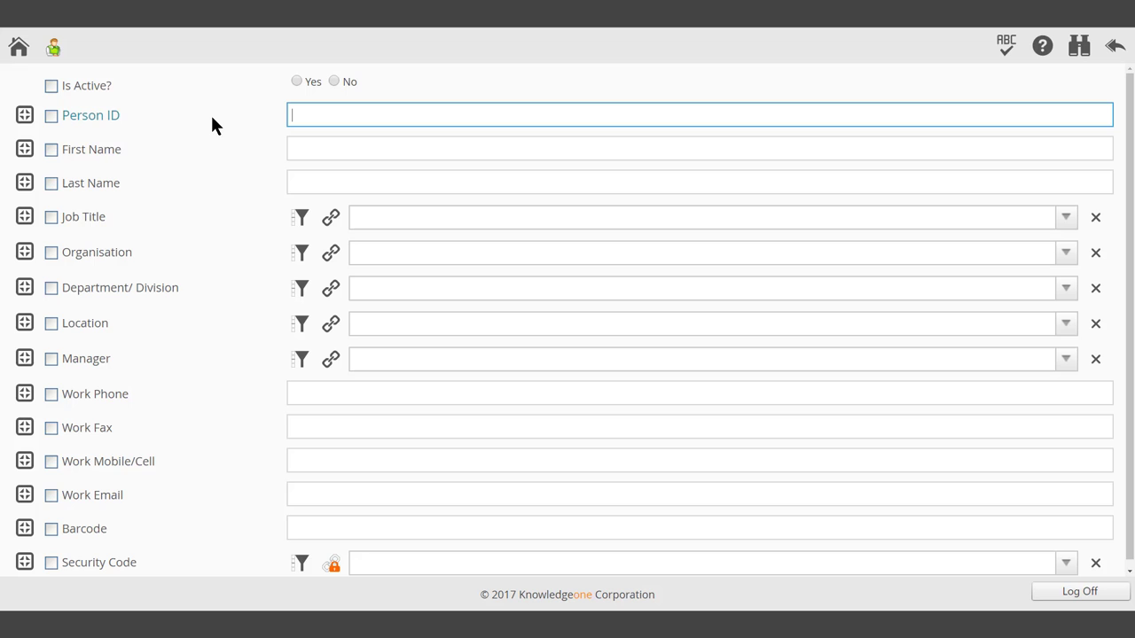
mouse_move(1126, 106)
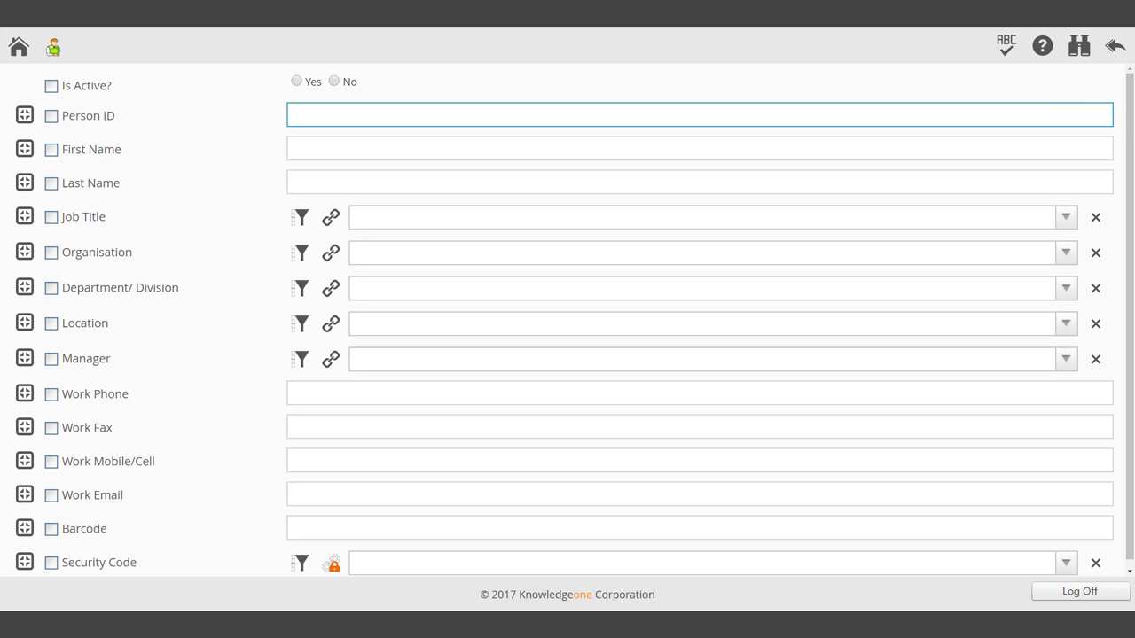
left_click(1066, 217)
type("Programmer")
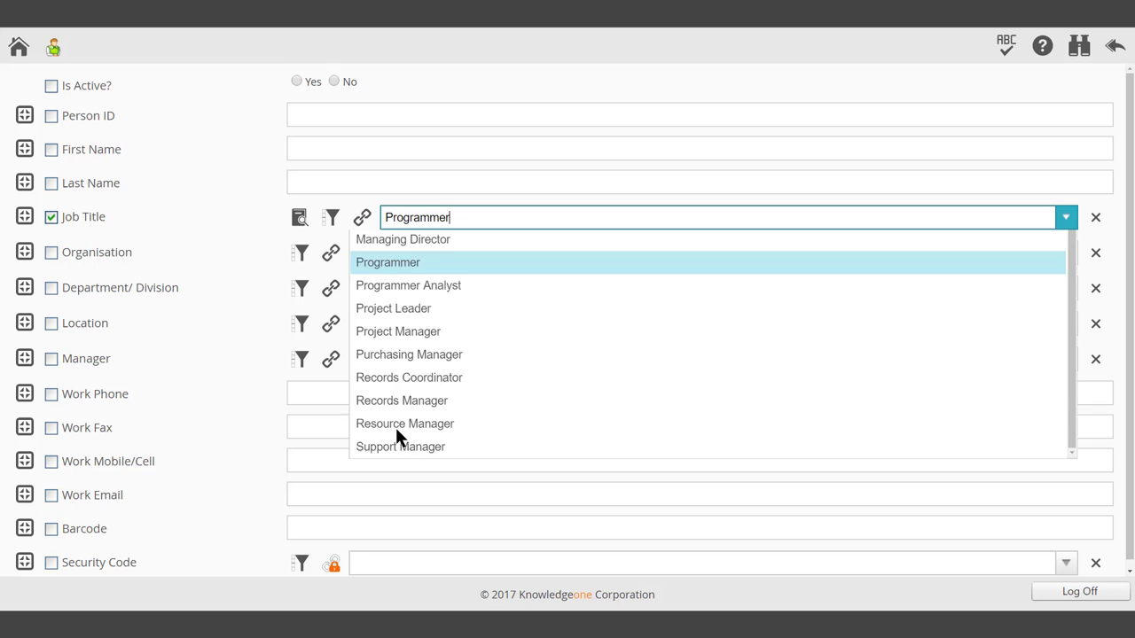
left_click(1078, 46)
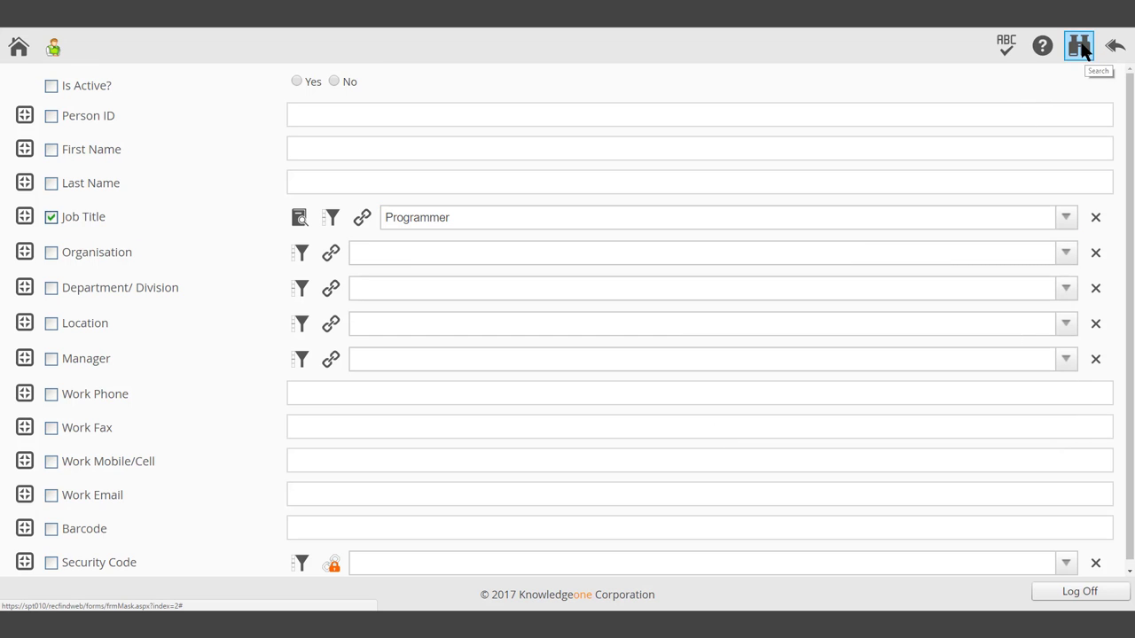
Run the Programmer search, then add Location = Toronto to leave two records.
left_click(1079, 45)
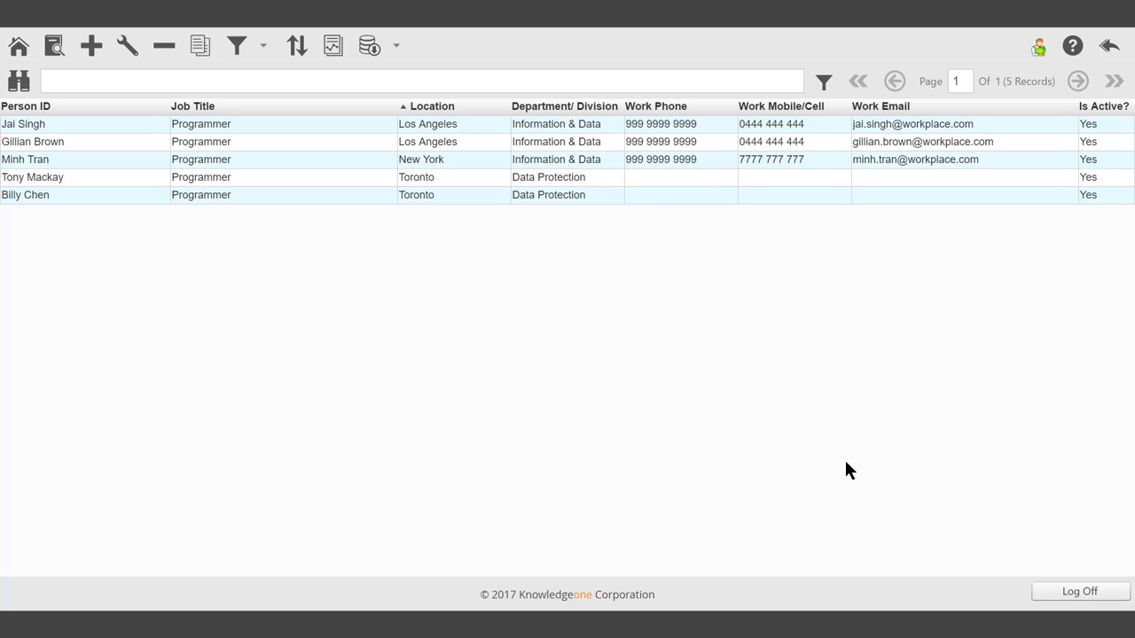
mouse_move(261, 412)
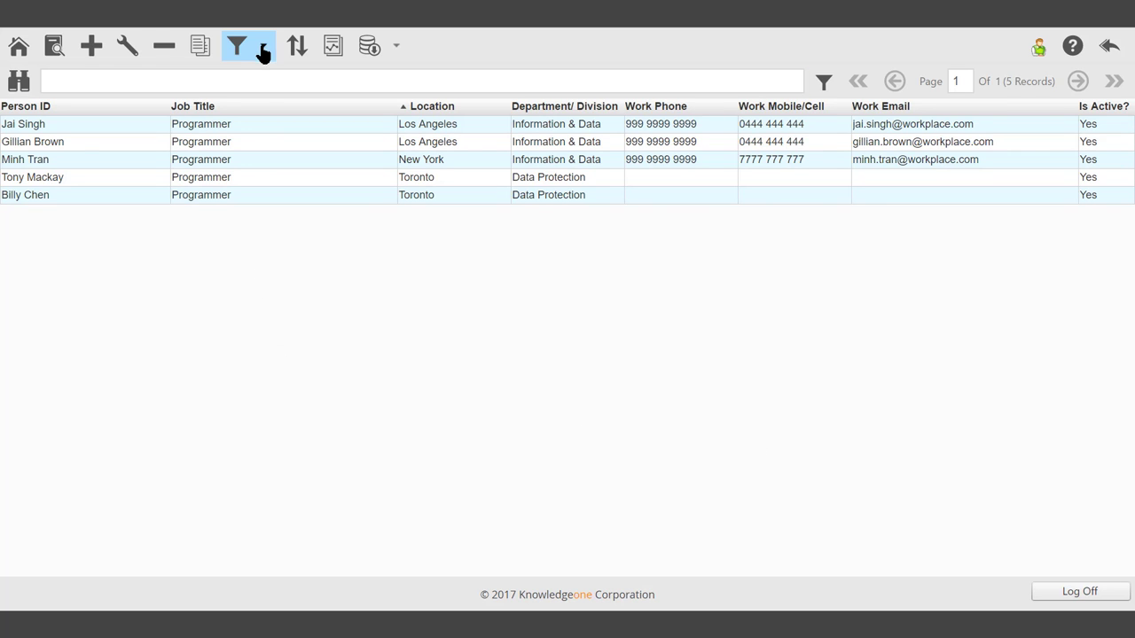
left_click(236, 45)
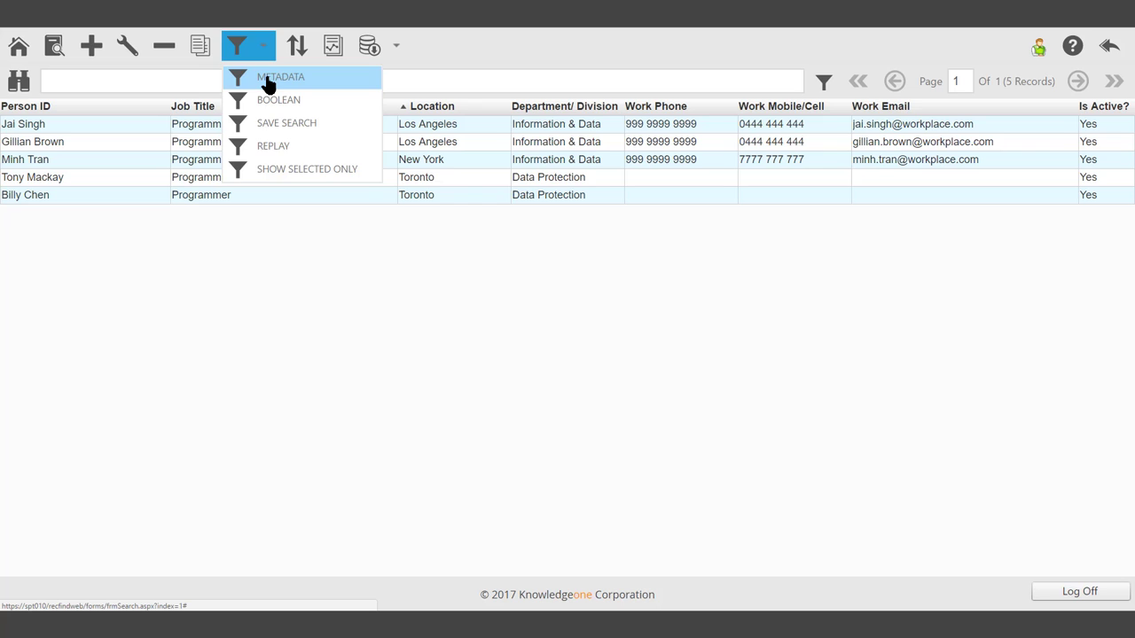
left_click(281, 77)
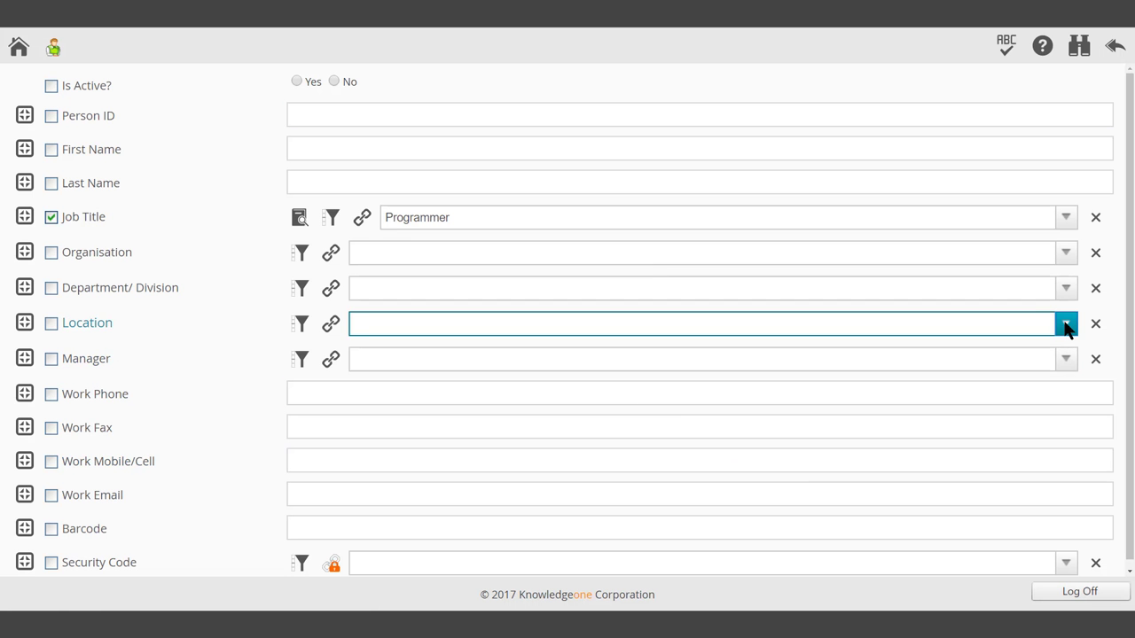
left_click(1065, 324)
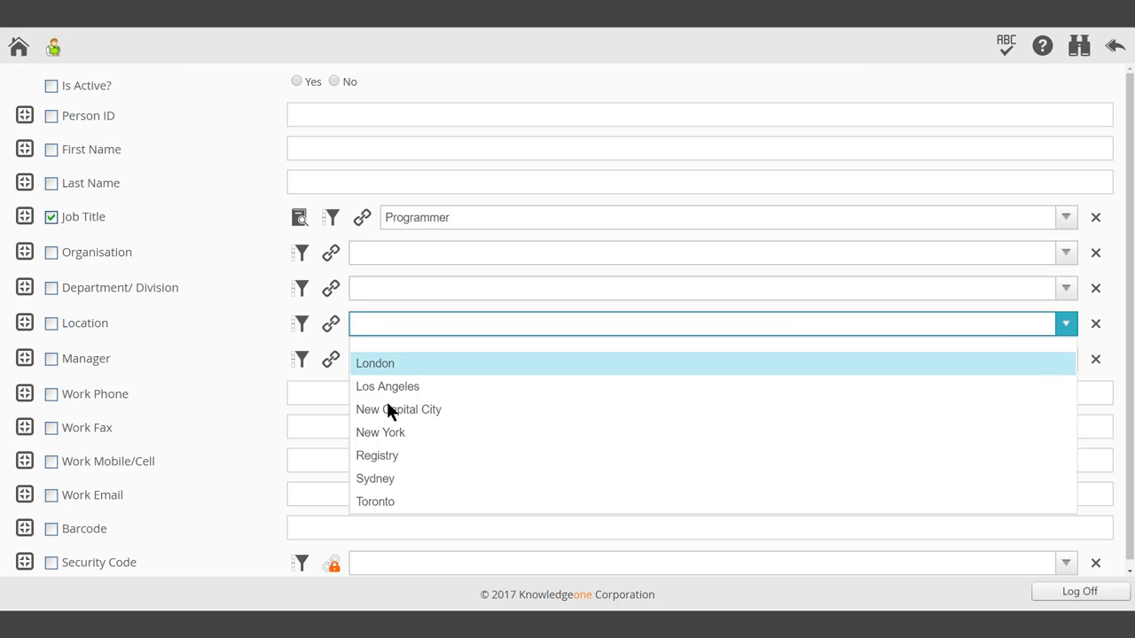
left_click(375, 501)
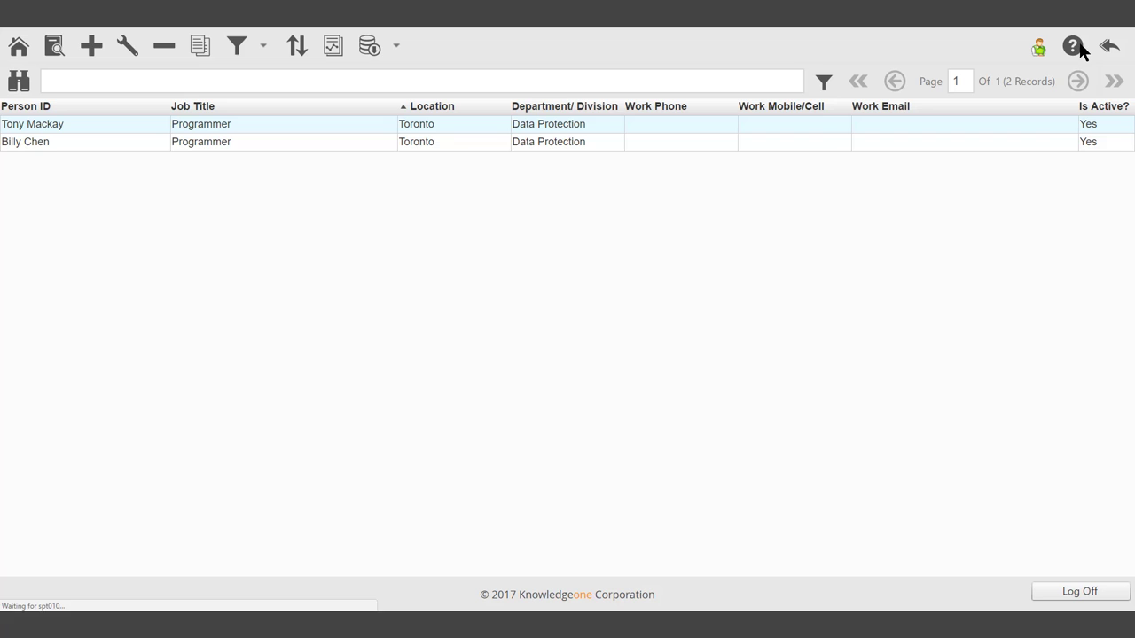
mouse_move(273, 199)
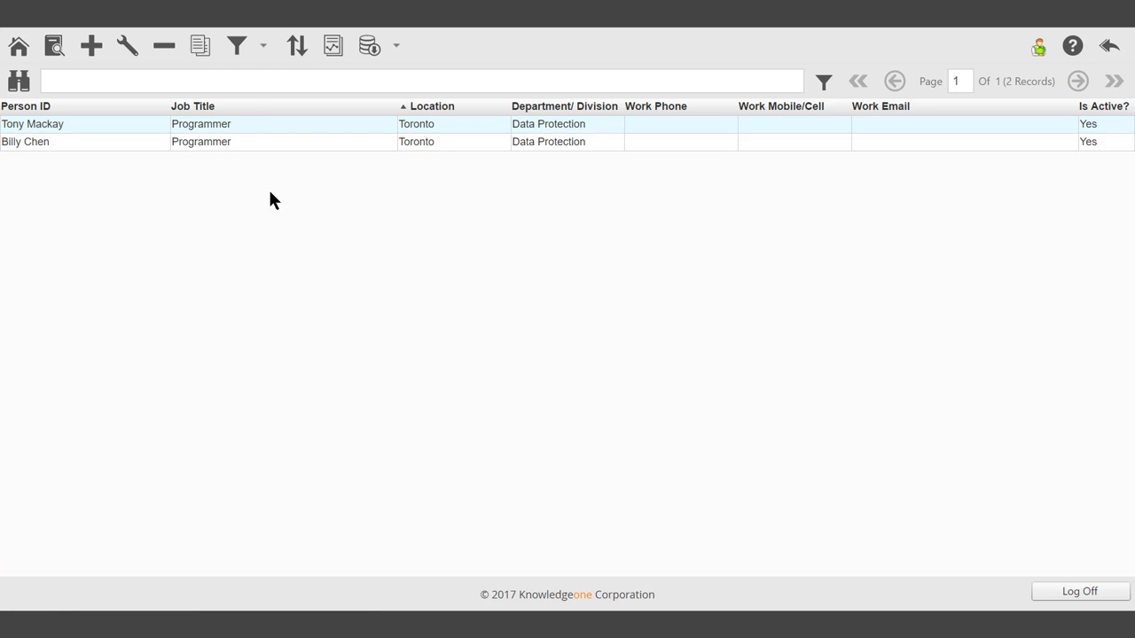
left_click(248, 45)
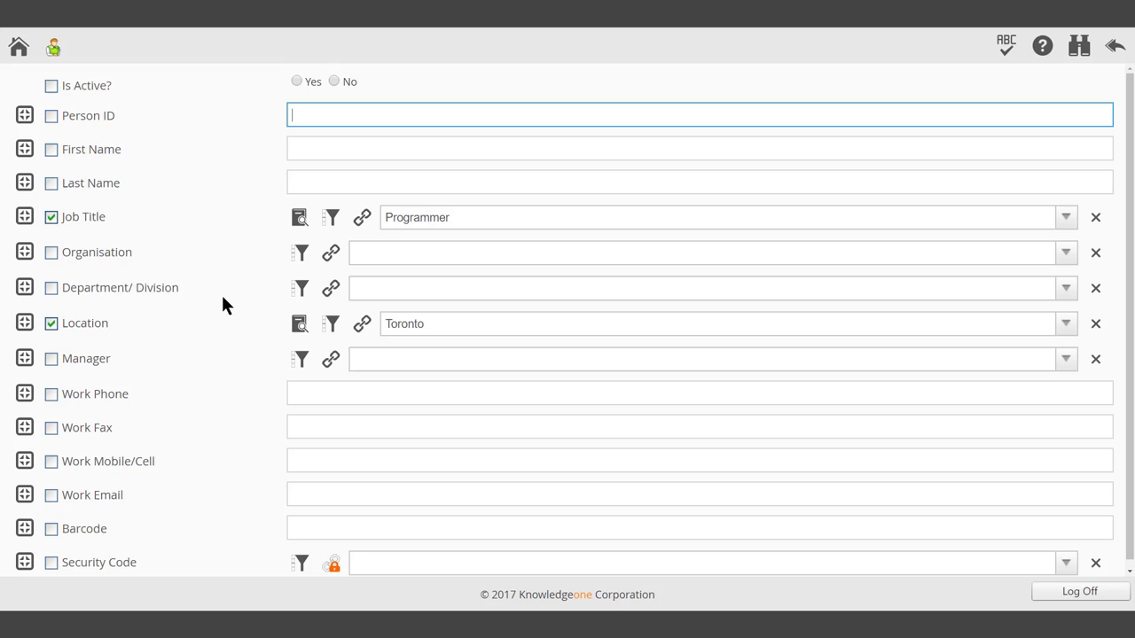
left_click(52, 85)
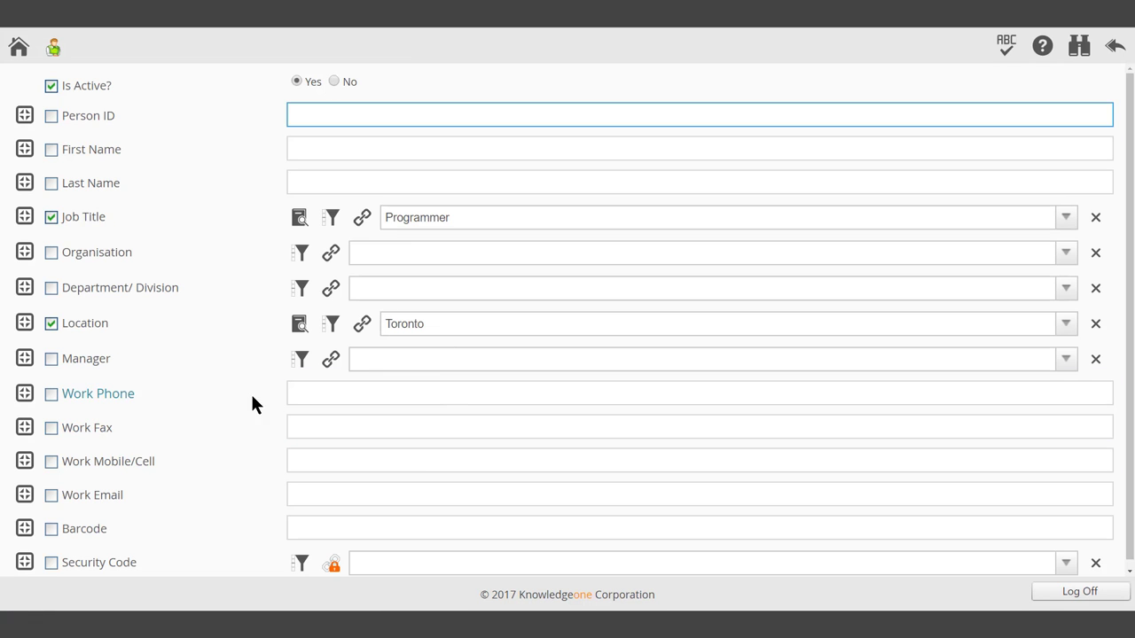
scroll("up", 3)
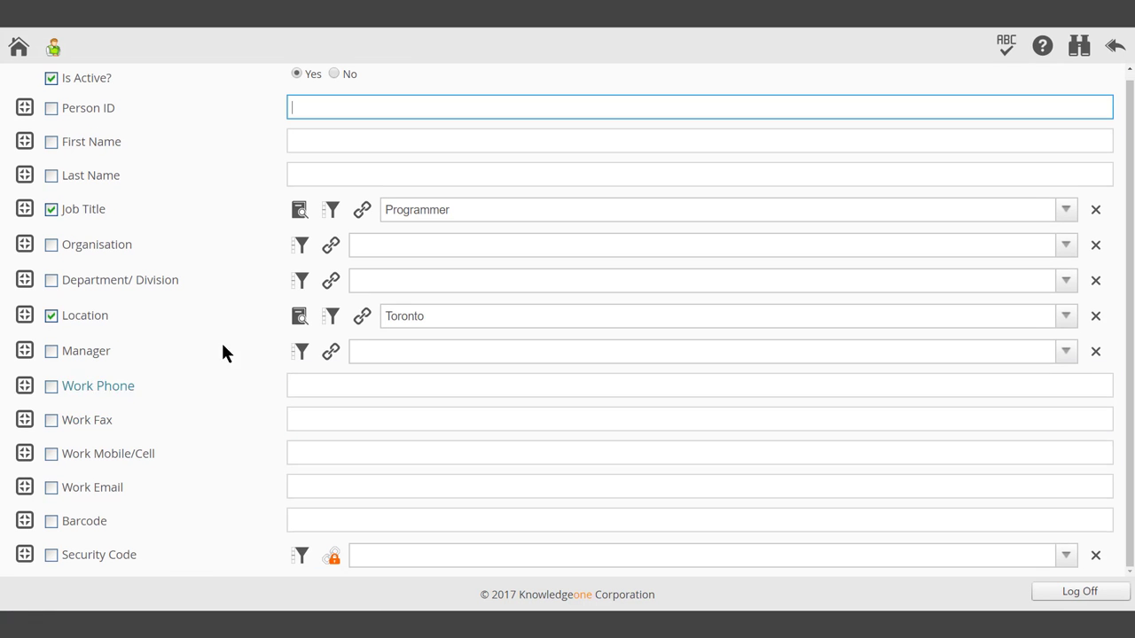
mouse_move(46, 223)
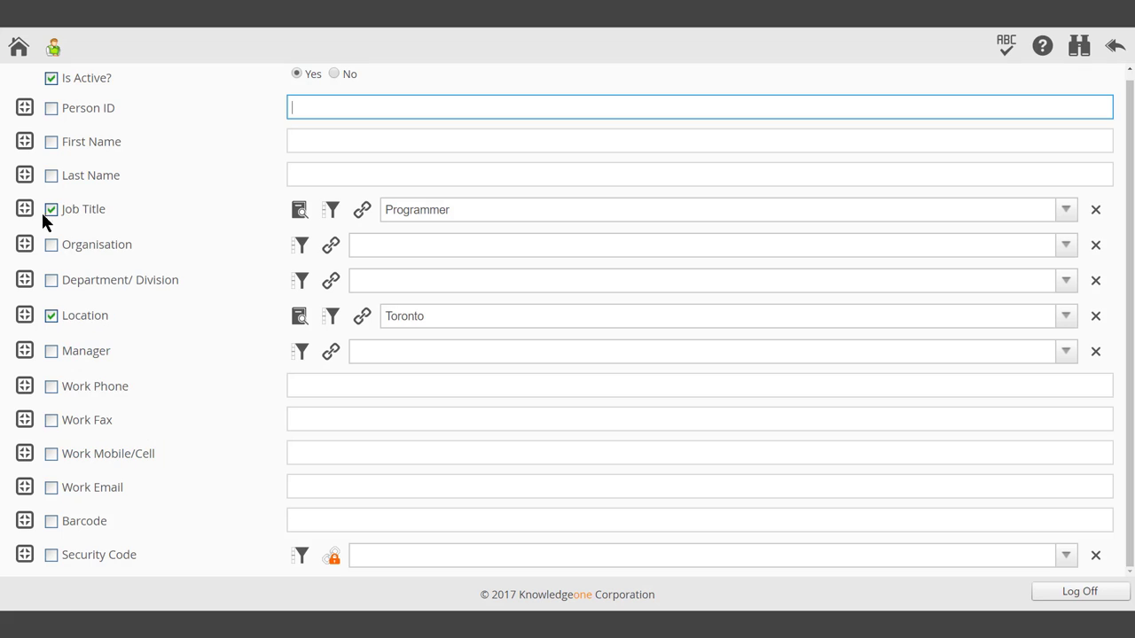
left_click(25, 107)
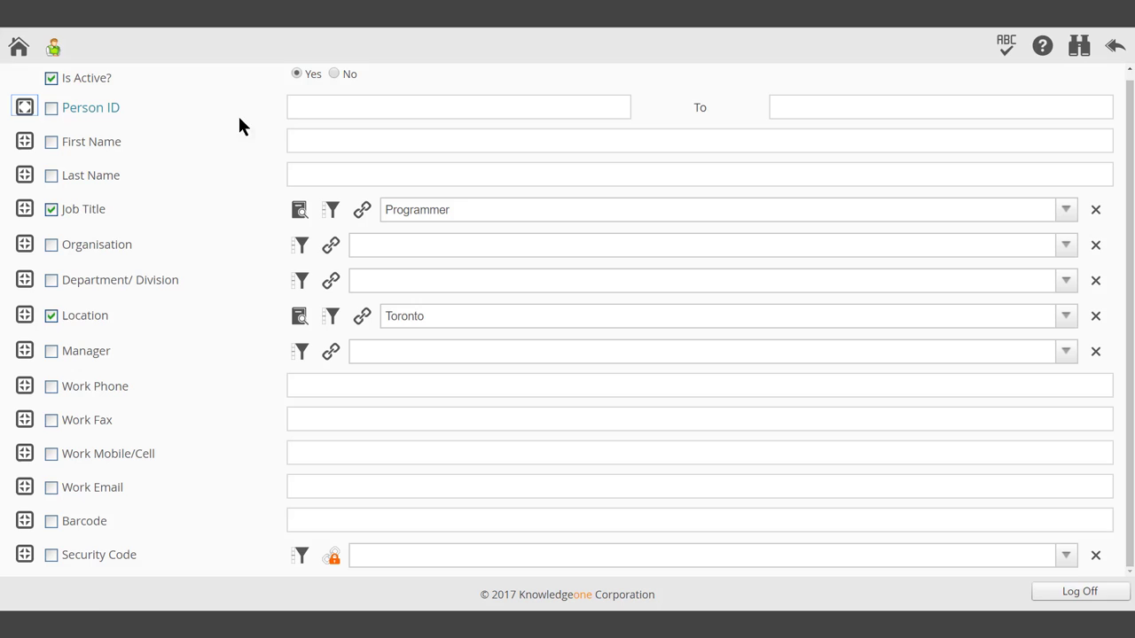
left_click(458, 106)
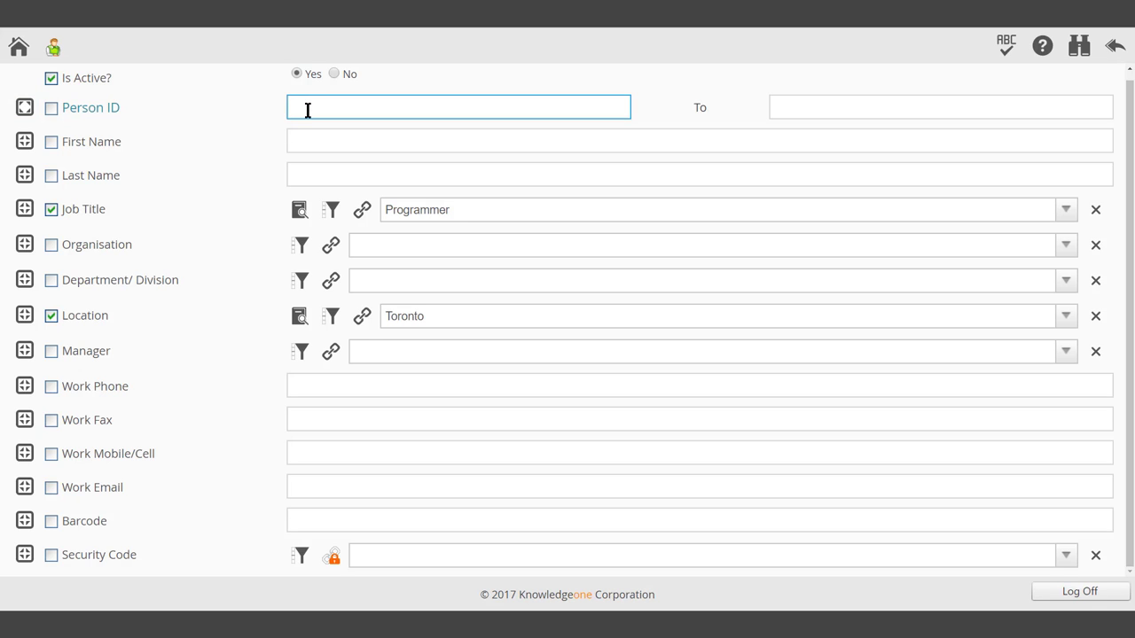
left_click(940, 106)
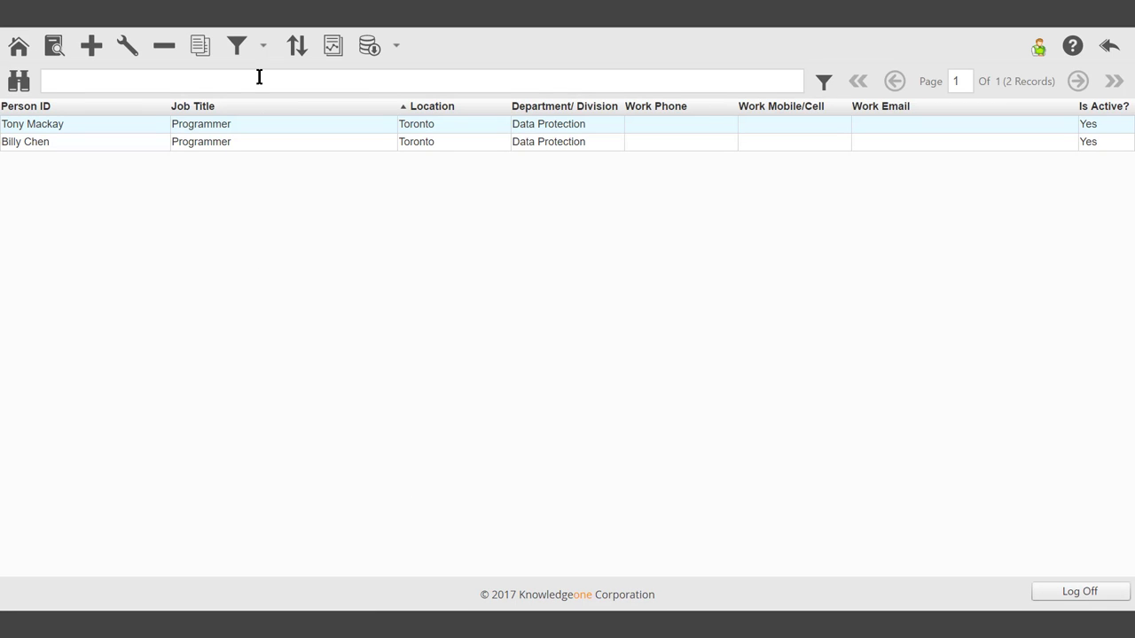
Save the current search as 'Toronto Programmers' and acknowledge the confirmation.
left_click(248, 46)
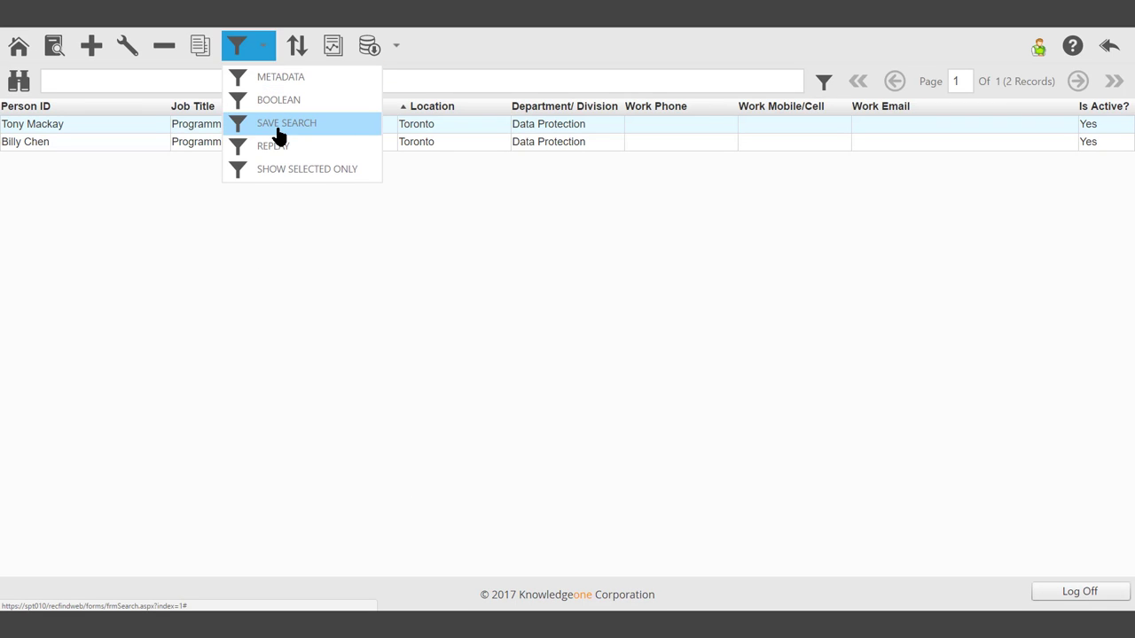
left_click(285, 122)
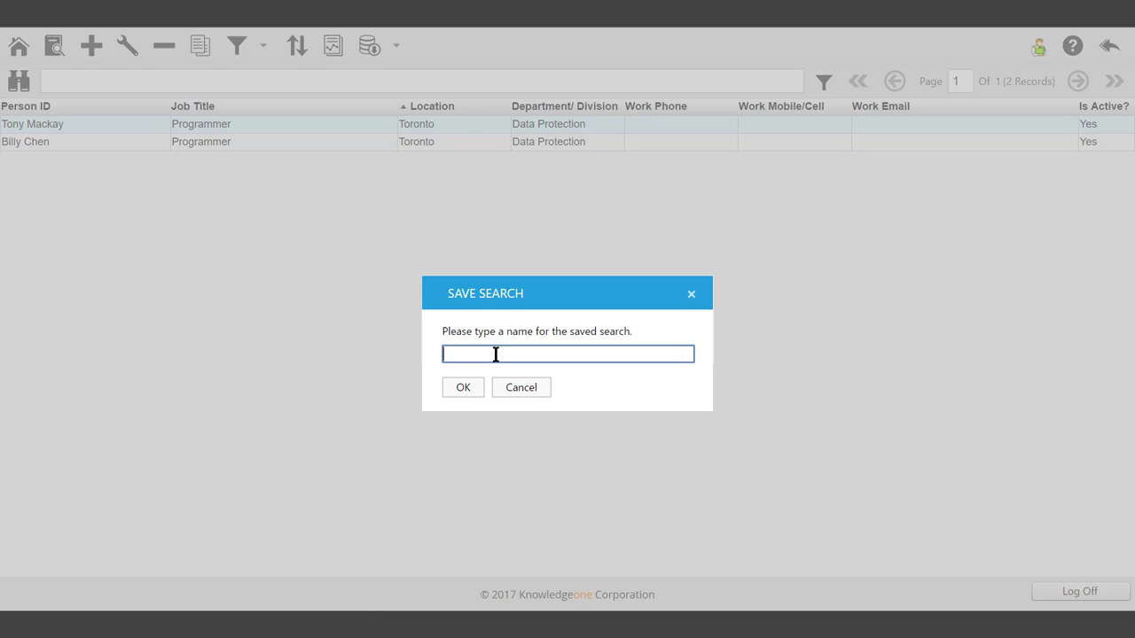
type("Tor")
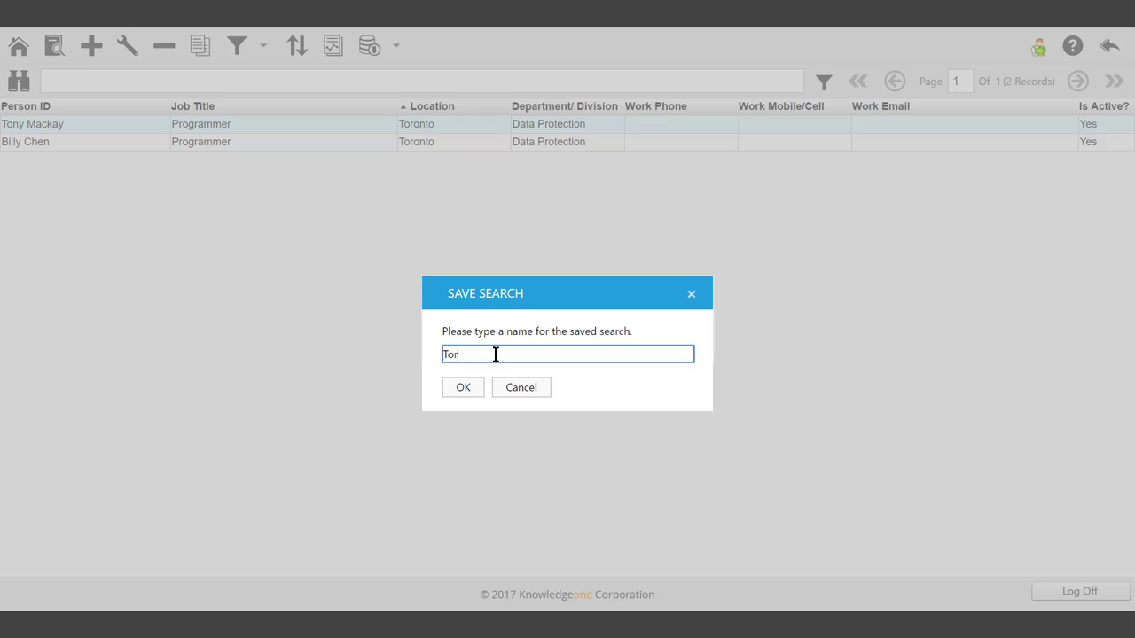
type("onto Pr")
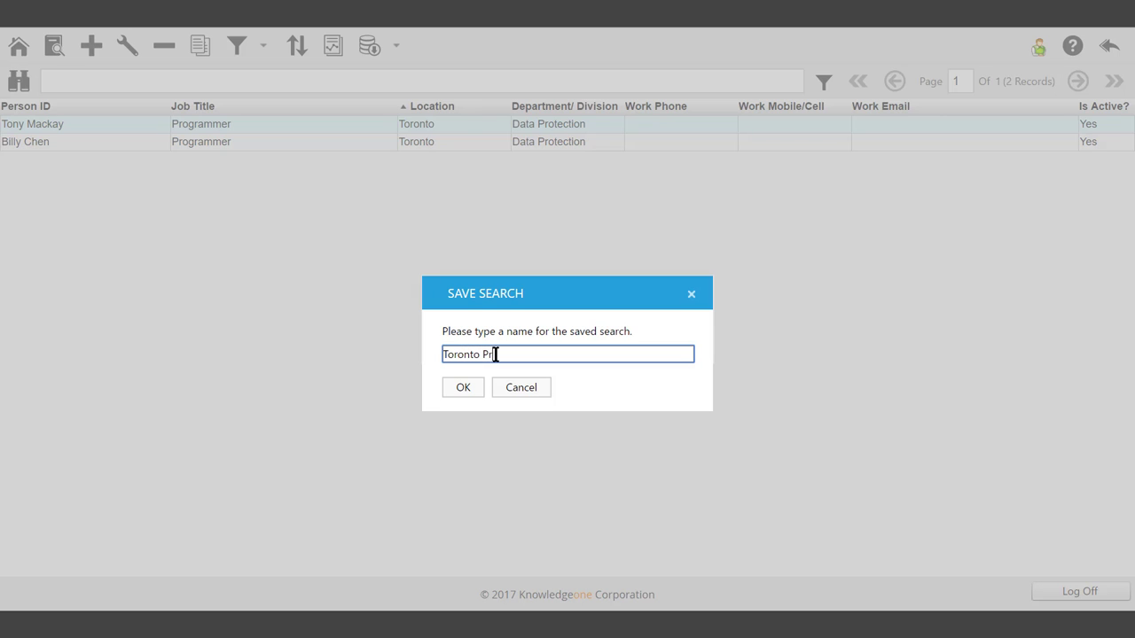
type("ogrammers")
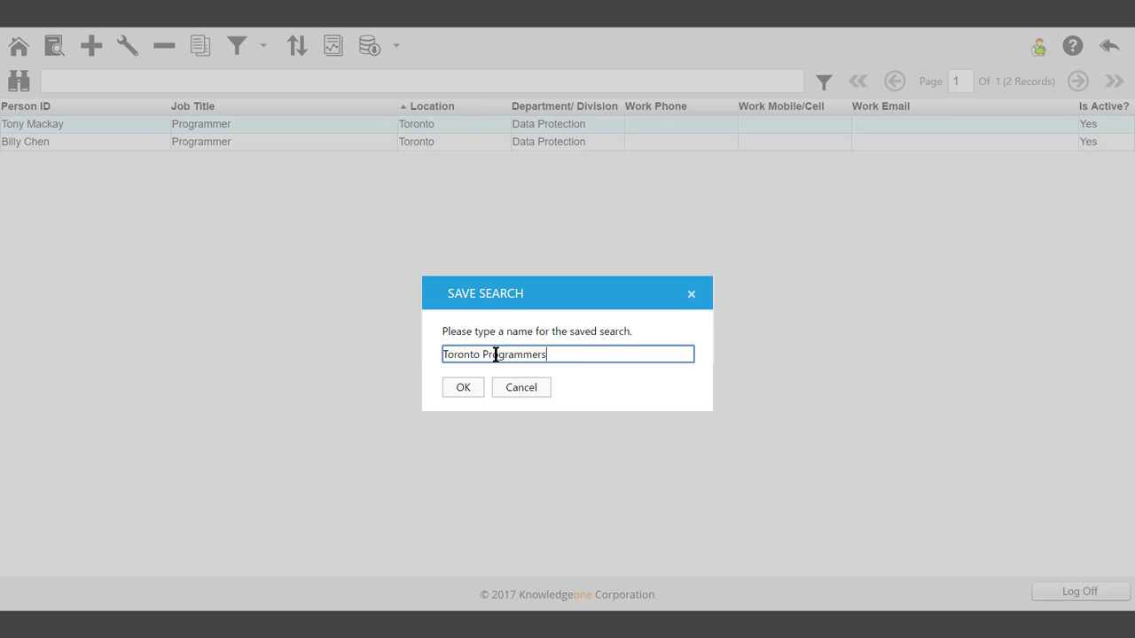
left_click(462, 387)
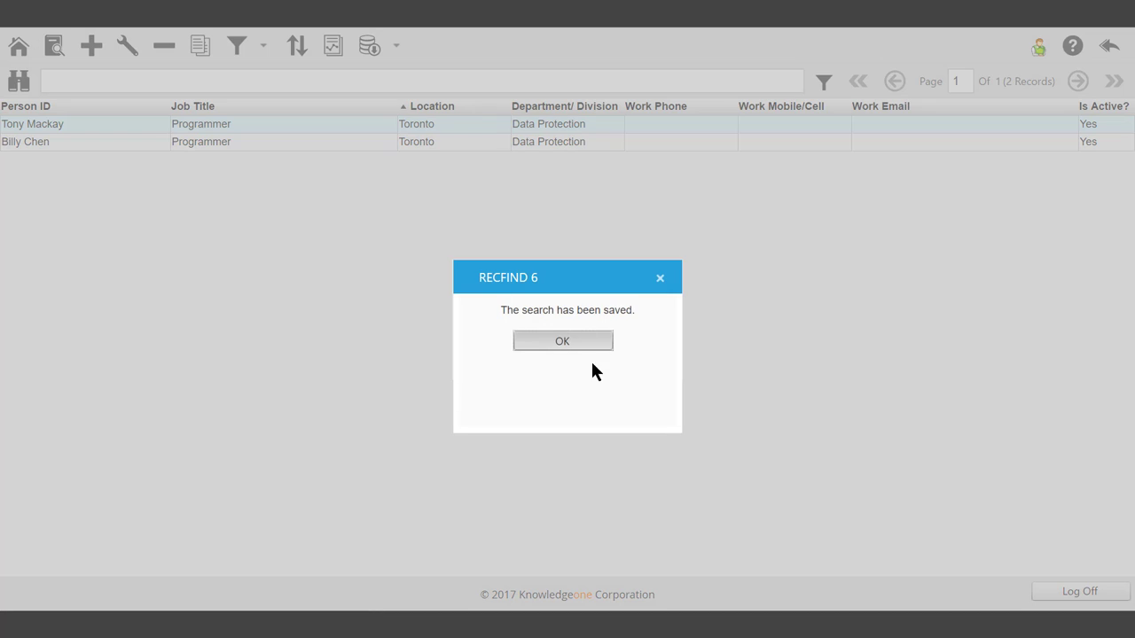
left_click(562, 341)
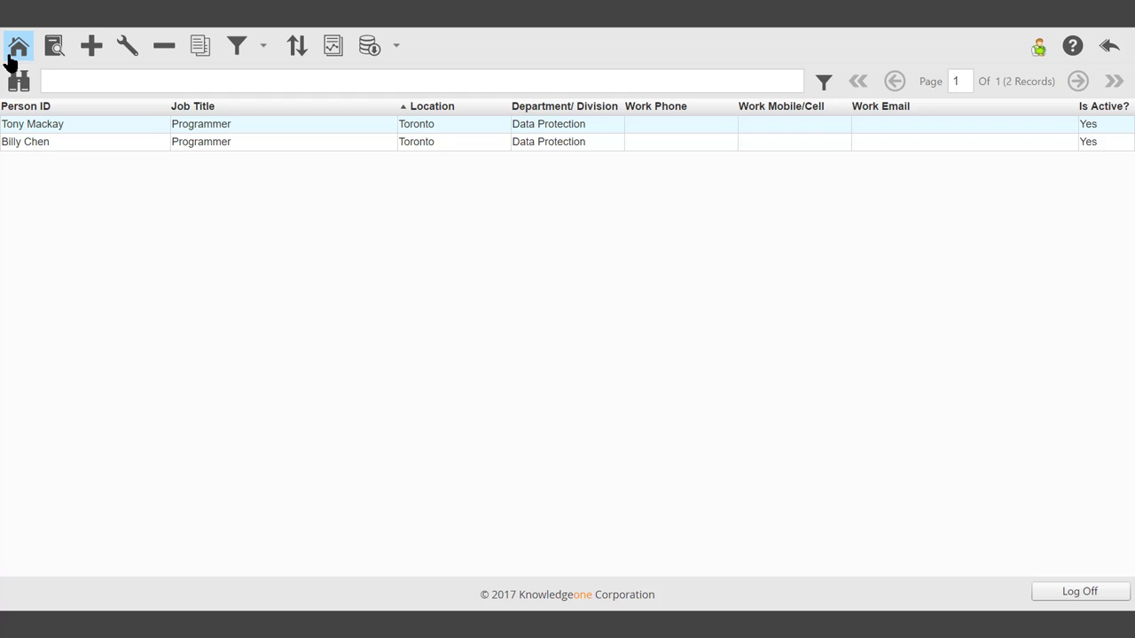
Return to the home page and reopen the full People list.
left_click(19, 46)
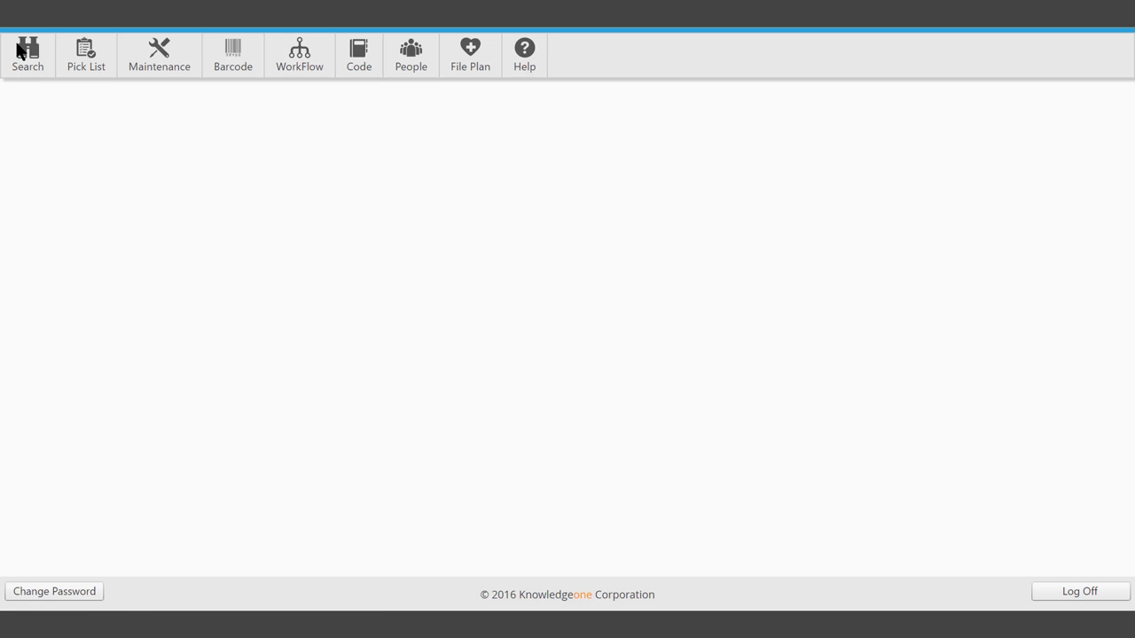
left_click(358, 54)
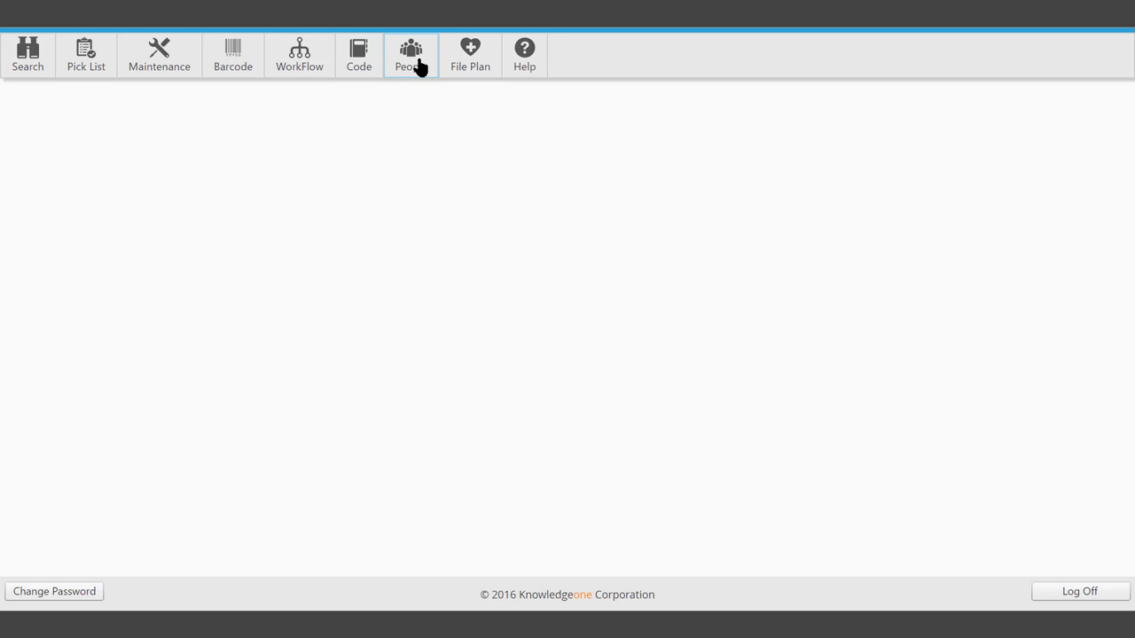
left_click(411, 54)
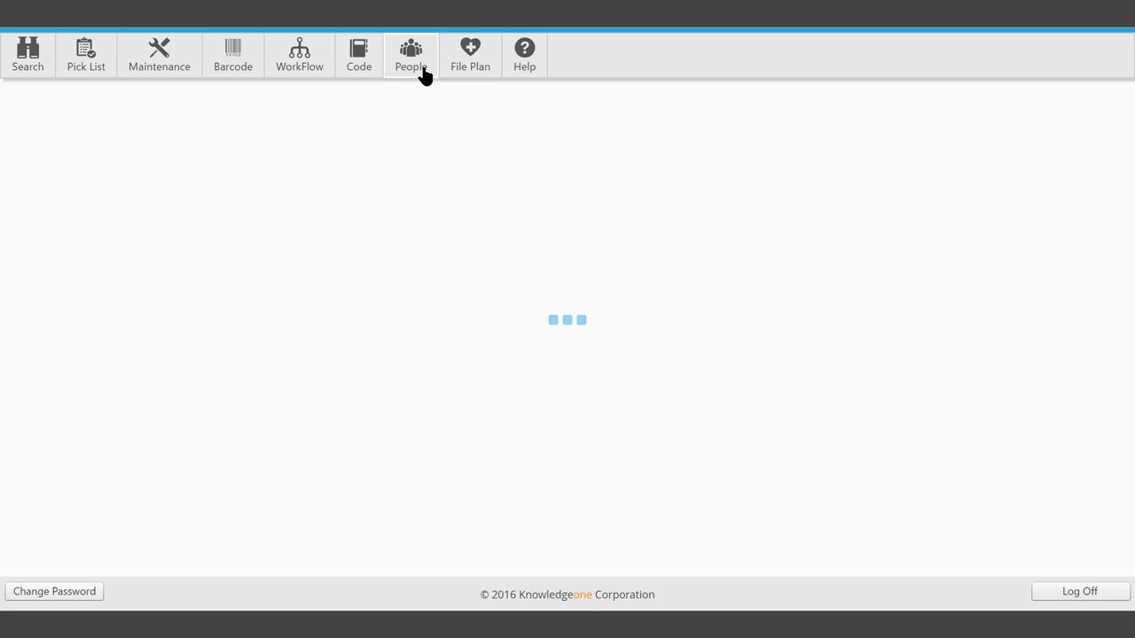
Replay the saved 'Toronto Programmers' search from the saved search list.
left_click(410, 55)
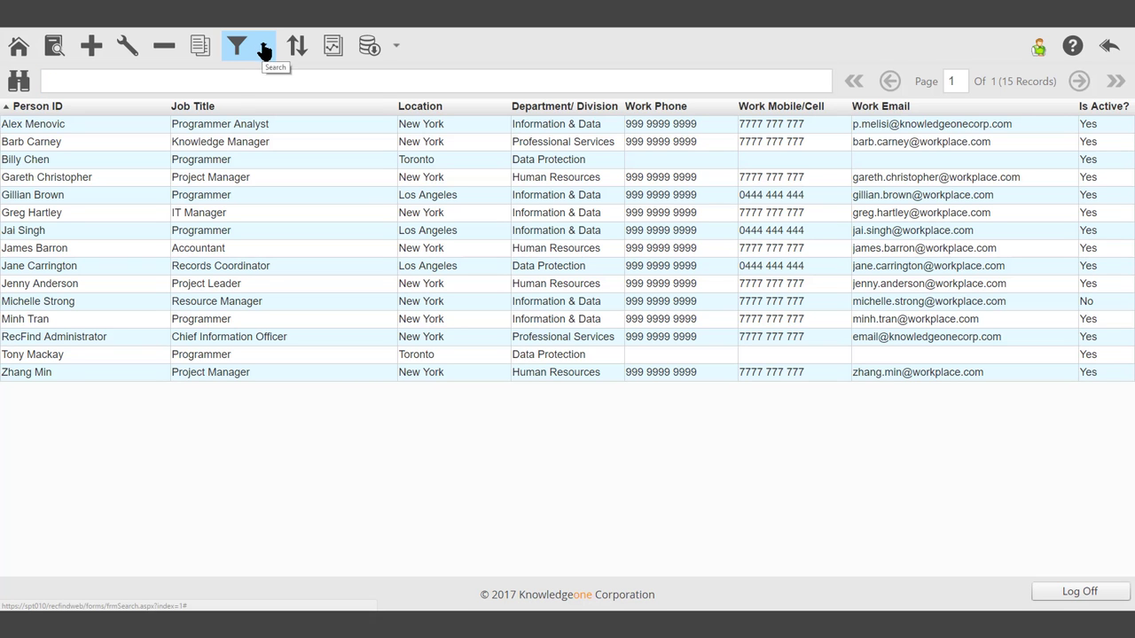
left_click(237, 45)
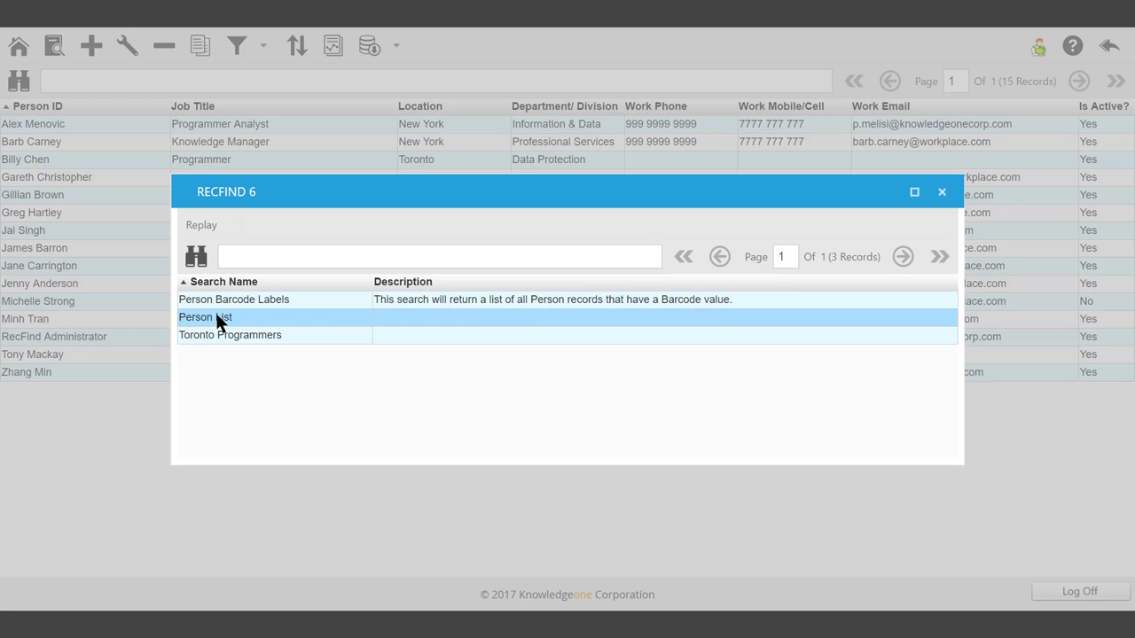
left_click(229, 334)
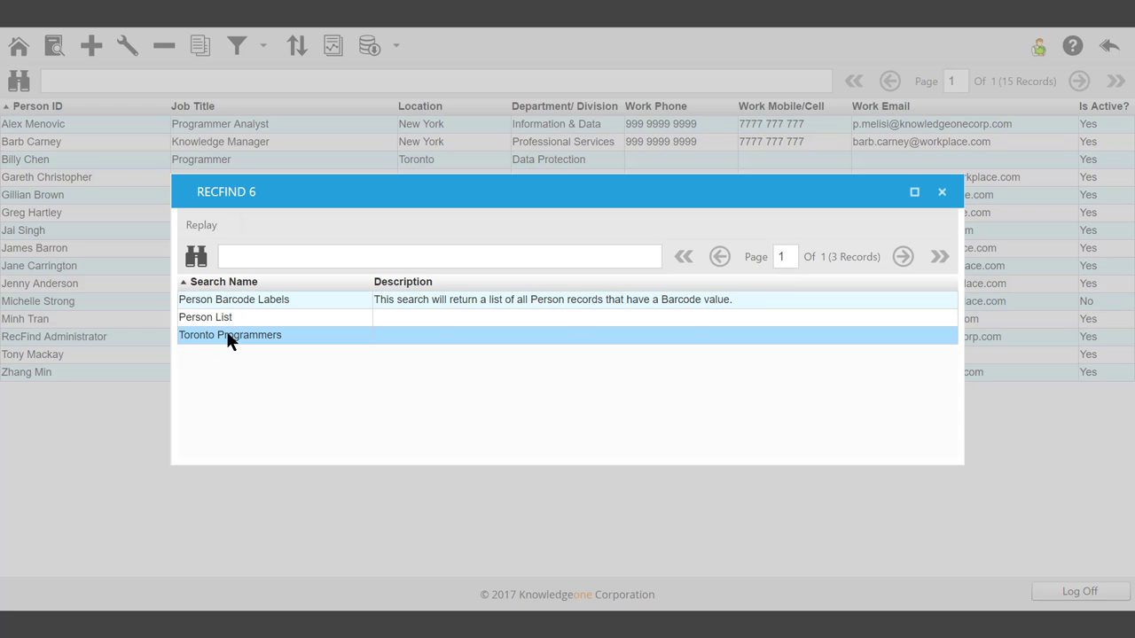
double_click(230, 335)
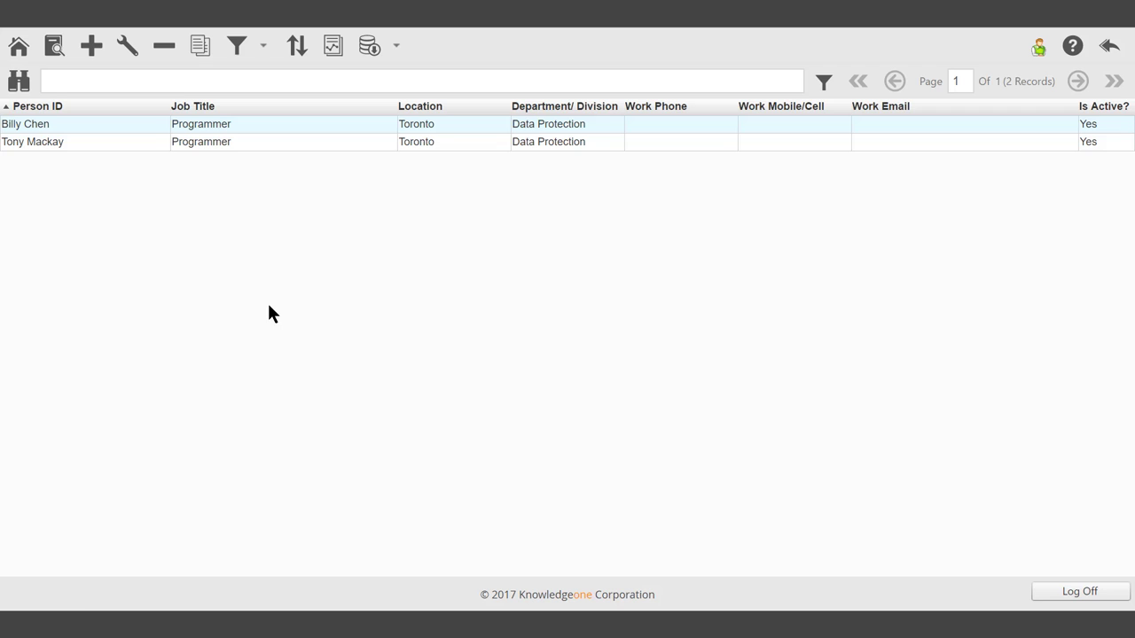
mouse_move(332, 279)
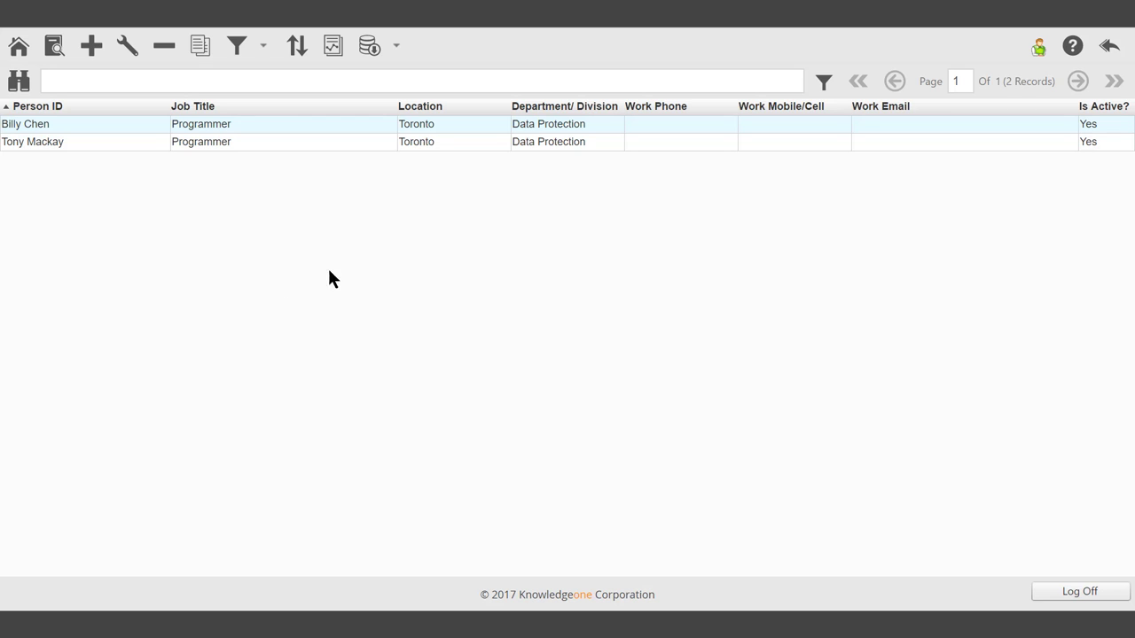